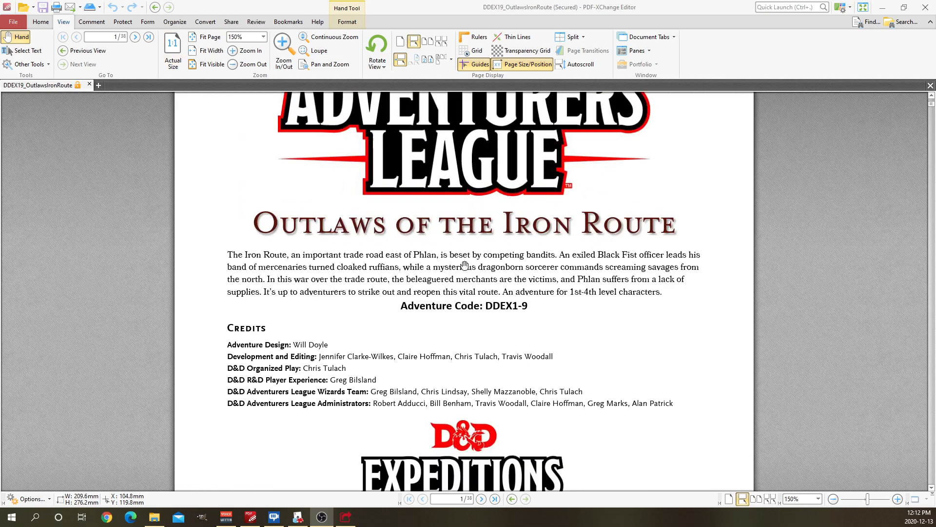
mouse_move(336, 227)
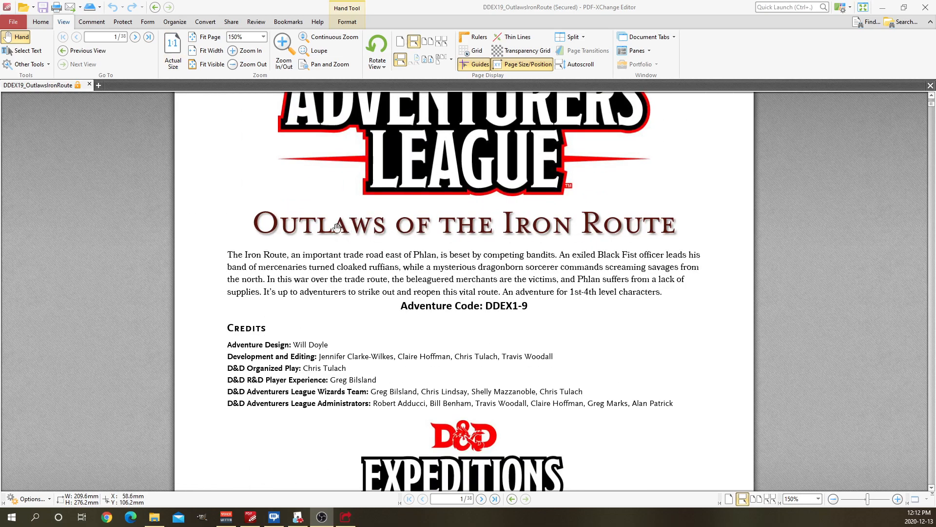
mouse_move(472, 228)
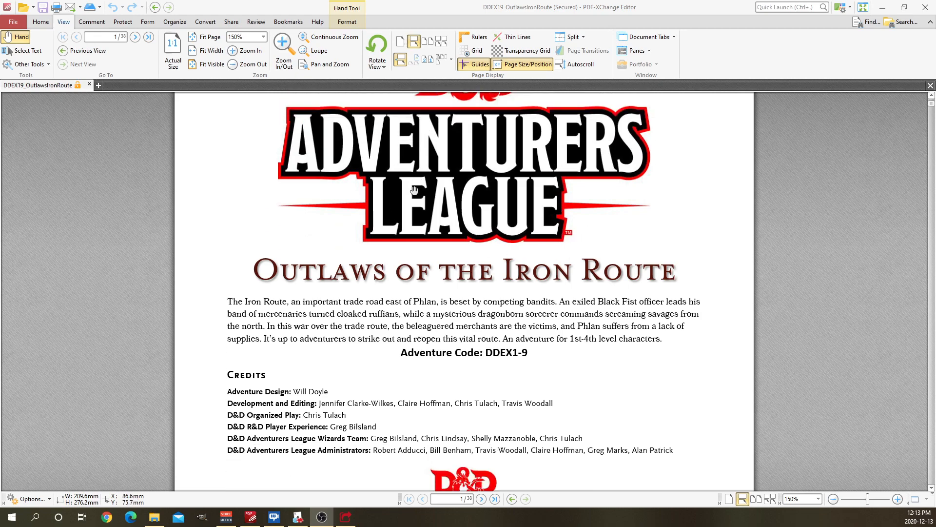
Step: Scroll down through the Outlaws of the Iron Route PDF to page 34 with the Player Handout 3 map
scroll("down", 3)
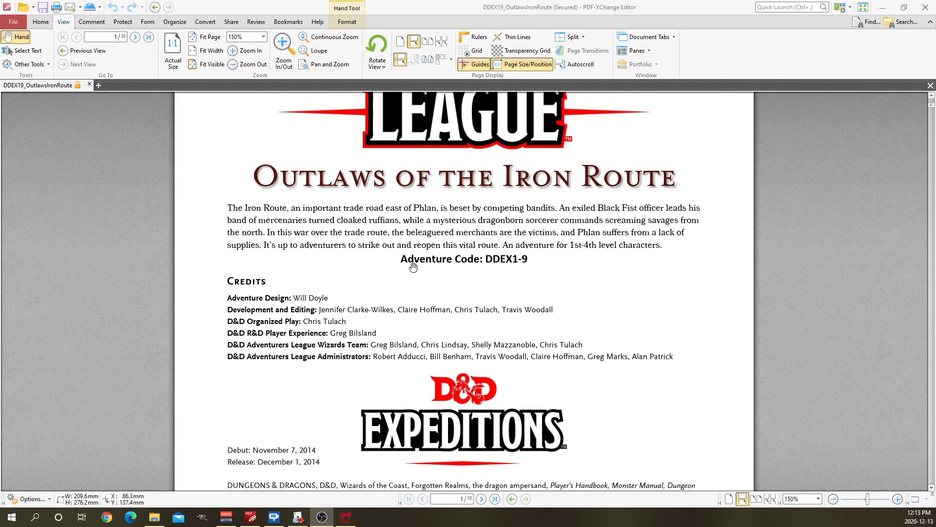
scroll("down", 3)
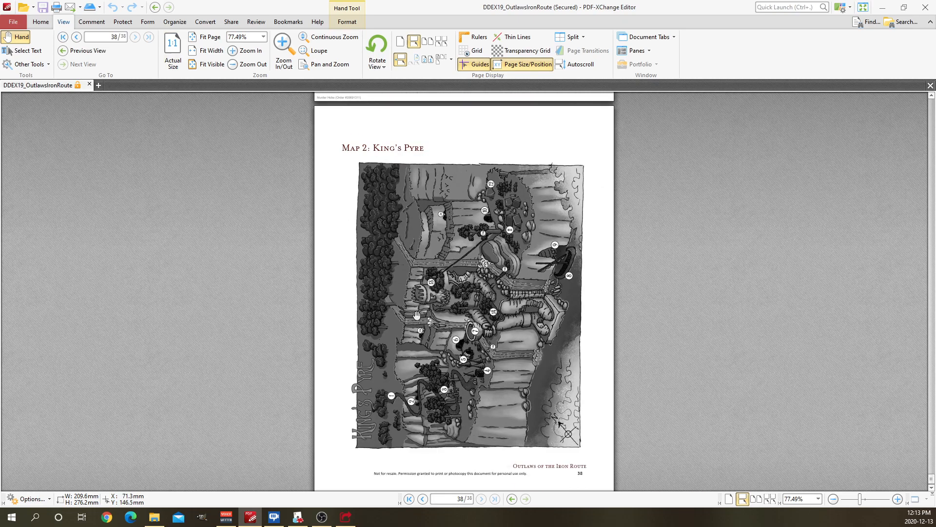
mouse_move(457, 361)
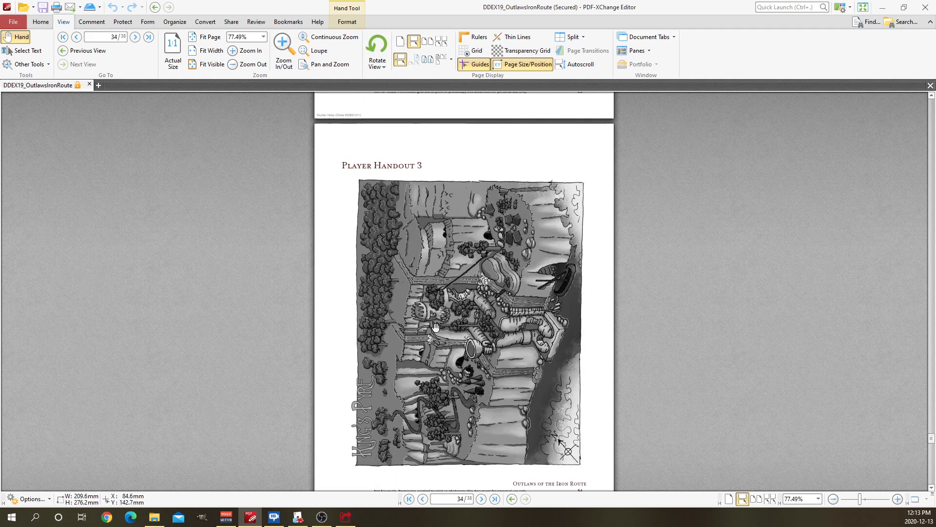
scroll("down", 3)
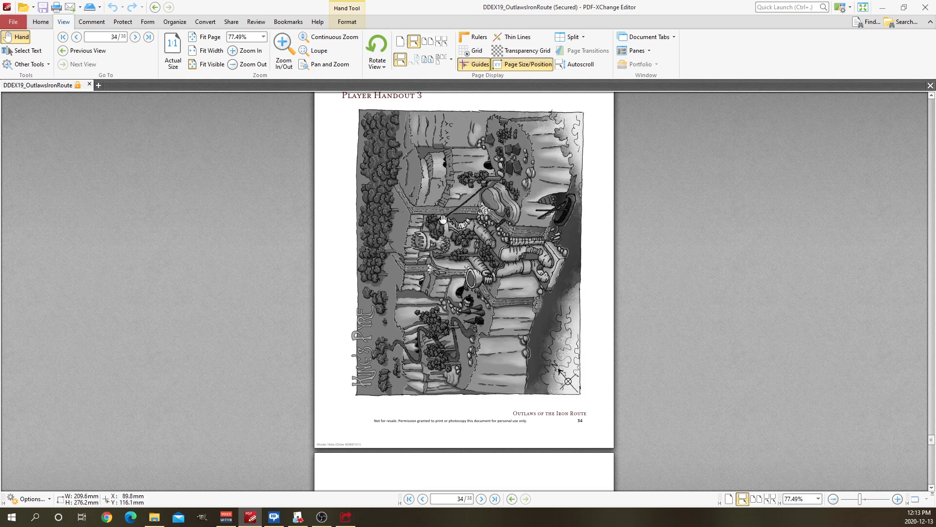
Step: Rotate page 34 clockwise and zoom the handout map to 125%, panning it into view
left_click(376, 50)
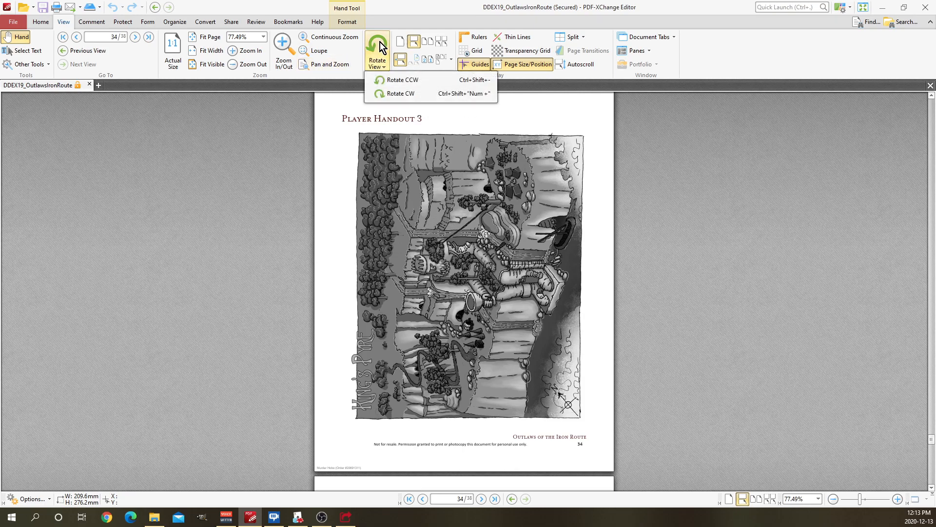
mouse_move(416, 94)
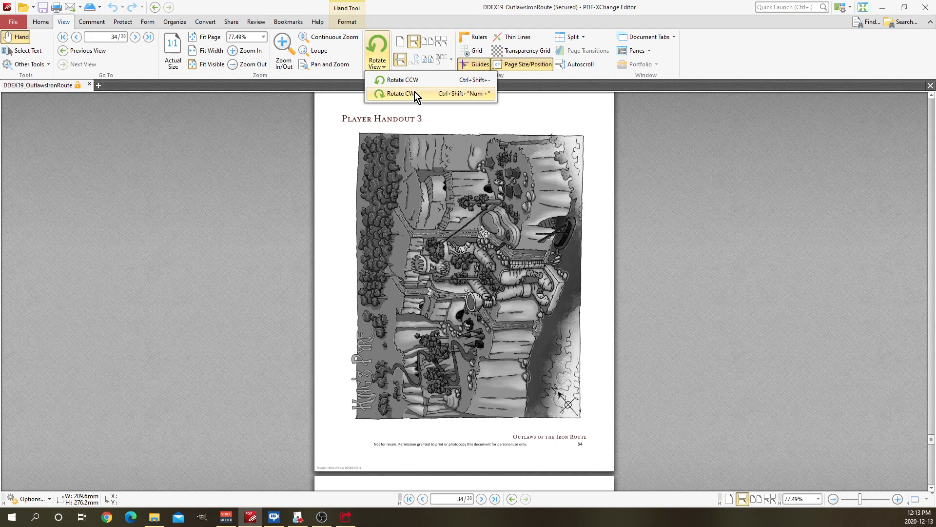
left_click(399, 94)
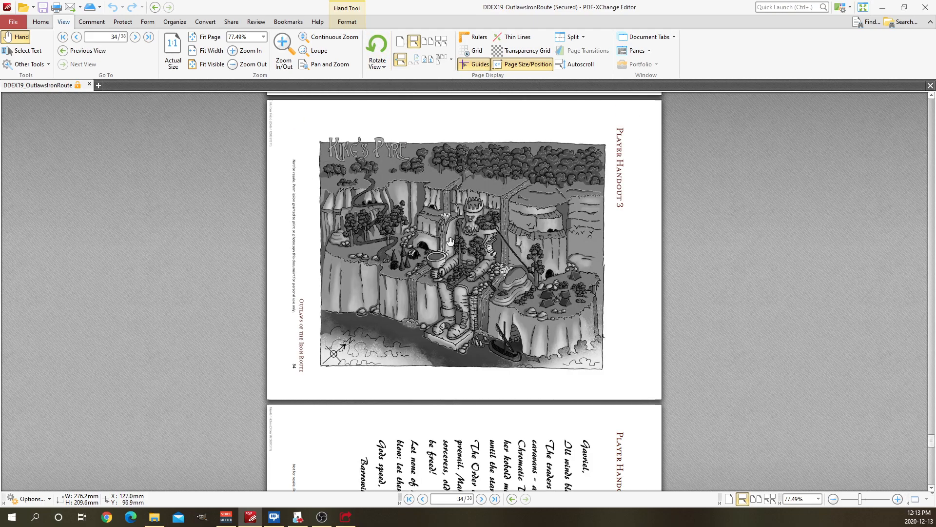
left_click(245, 36)
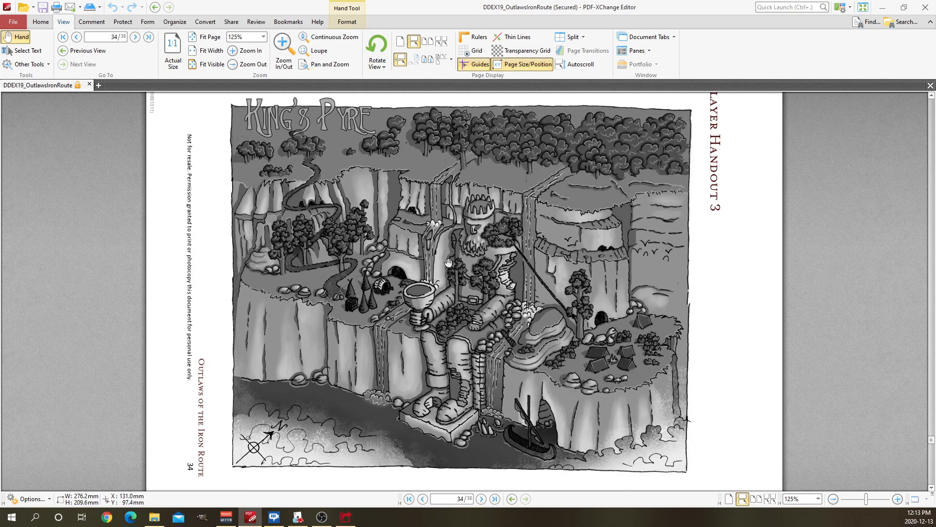
left_click_drag(448, 263, 418, 340)
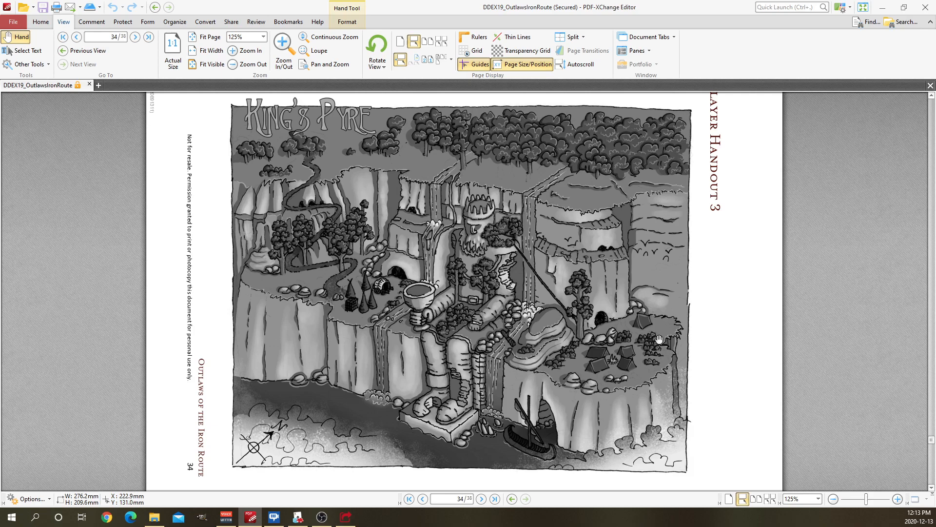
mouse_move(510, 435)
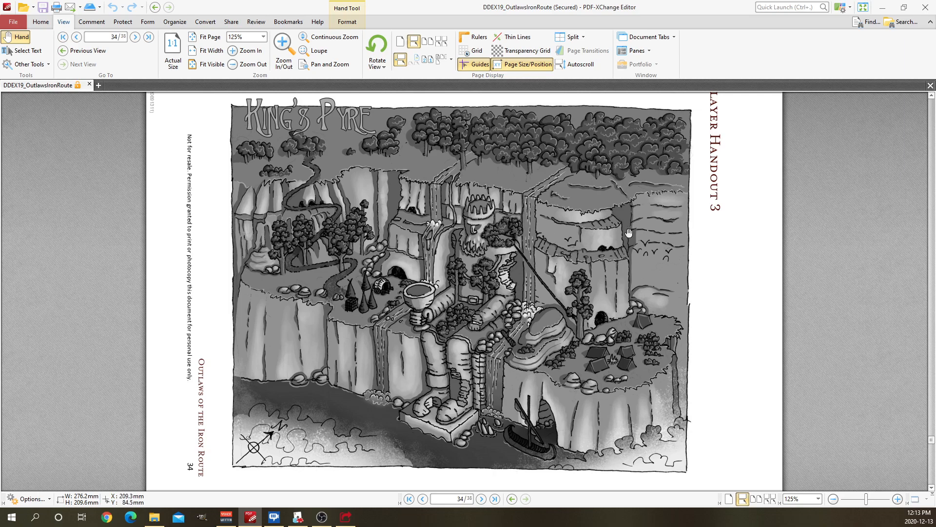
mouse_move(341, 213)
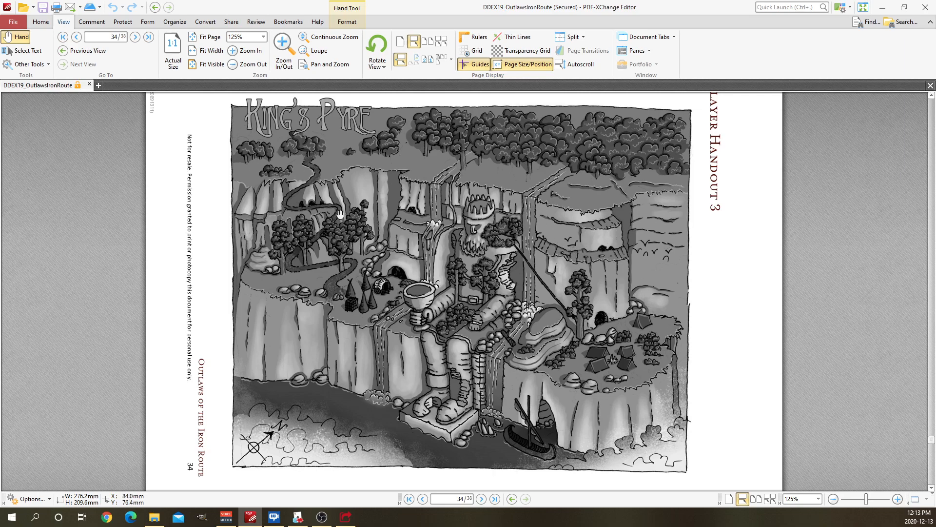
mouse_move(338, 269)
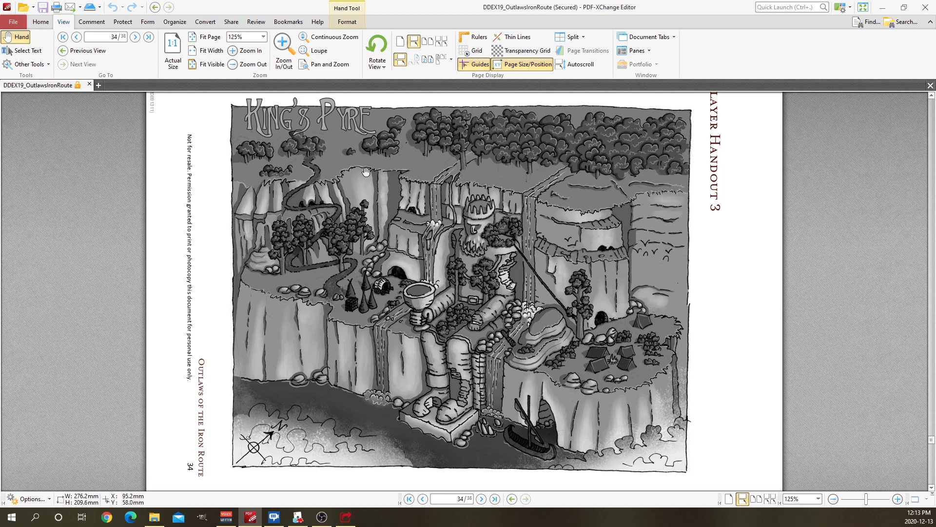
mouse_move(481, 392)
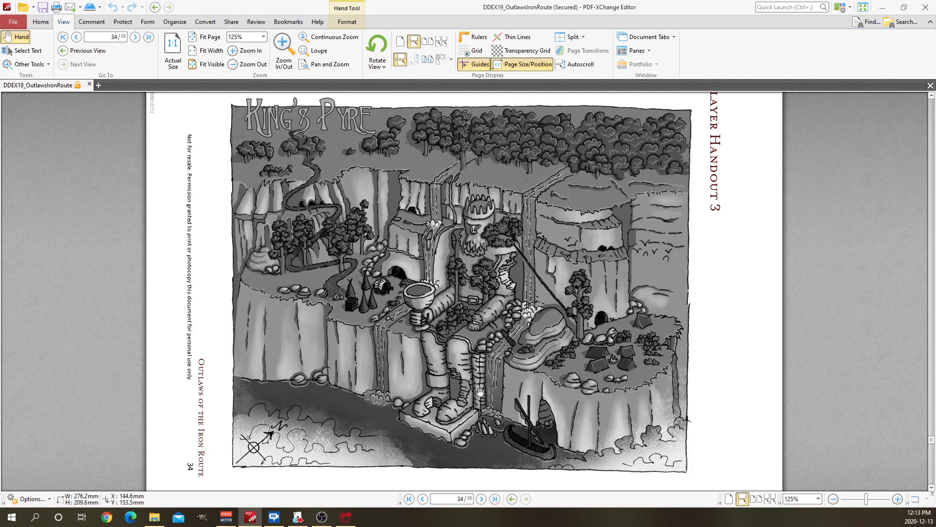
mouse_move(459, 264)
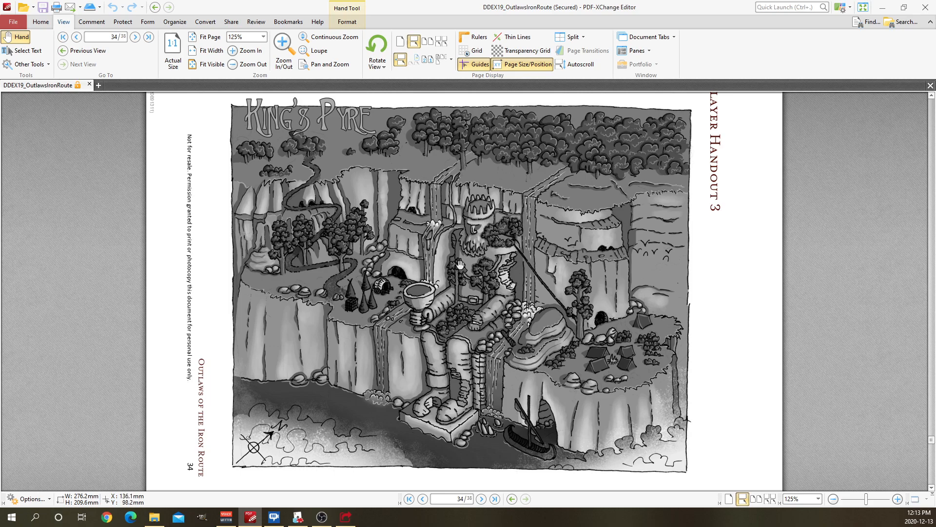
mouse_move(484, 206)
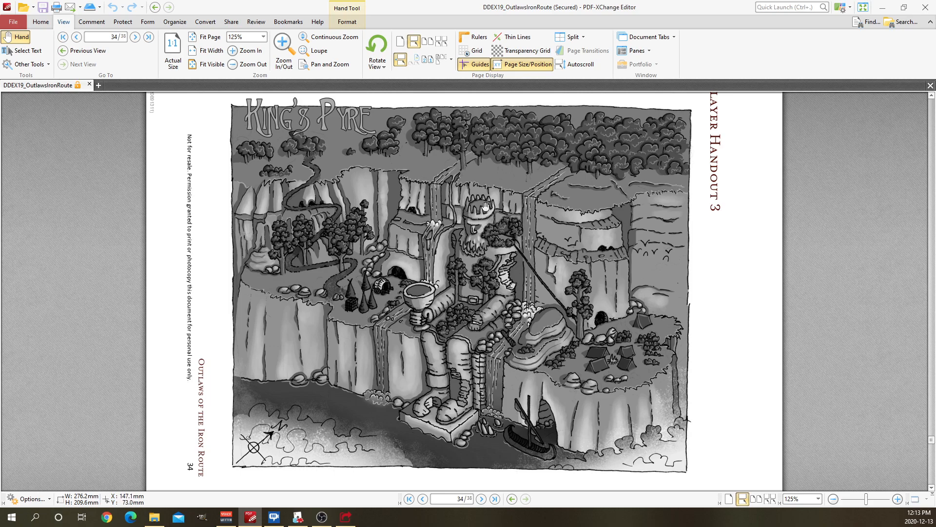
mouse_move(524, 250)
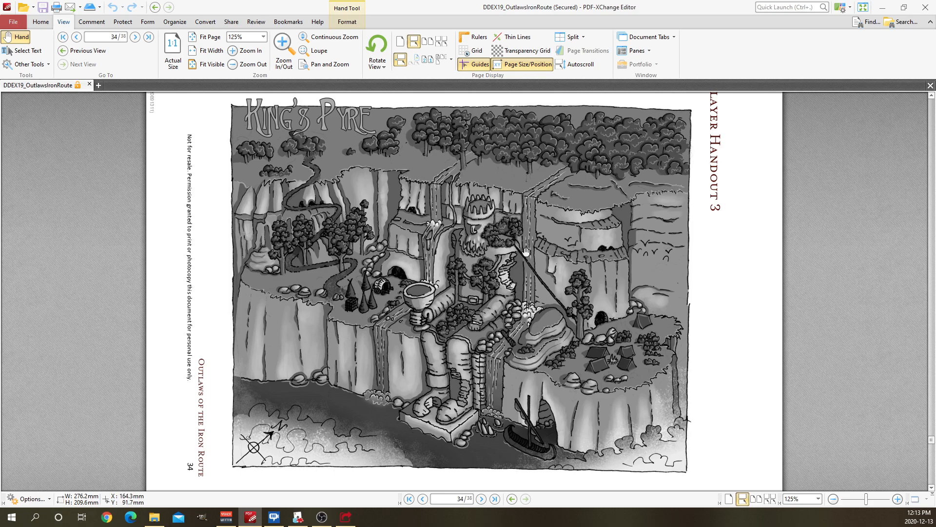
mouse_move(566, 323)
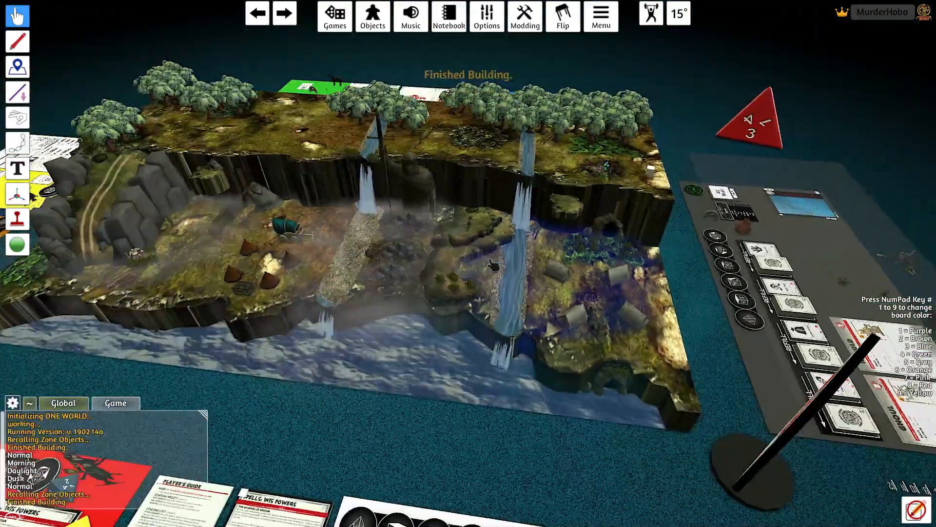
left_click(334, 17)
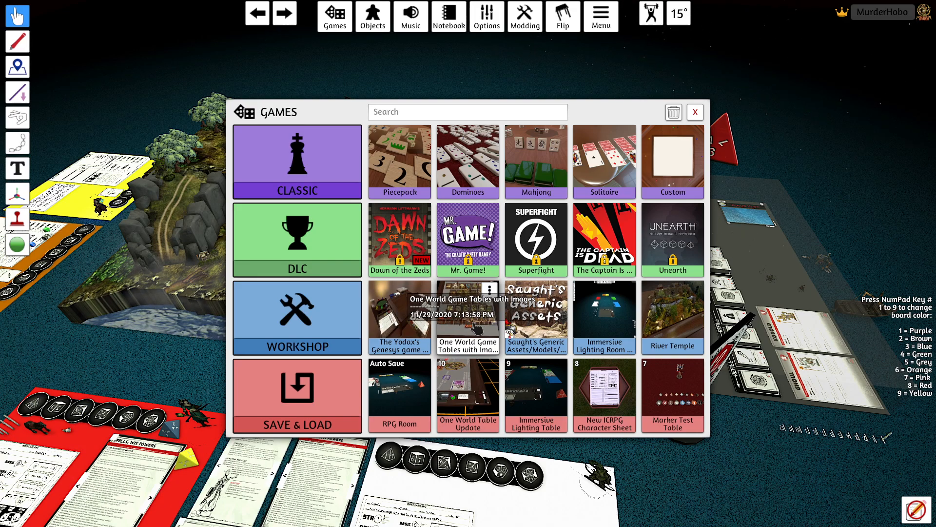
left_click(694, 112)
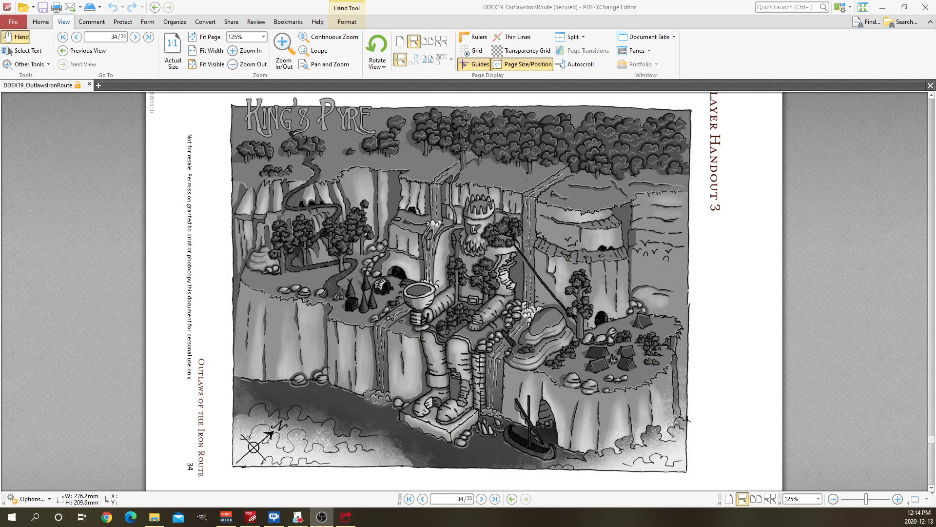
mouse_move(423, 391)
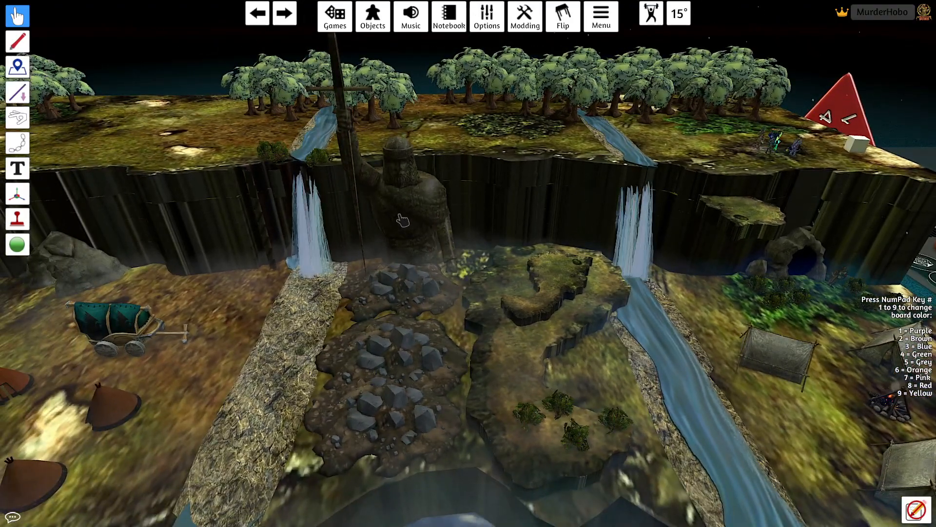
right_click(403, 218)
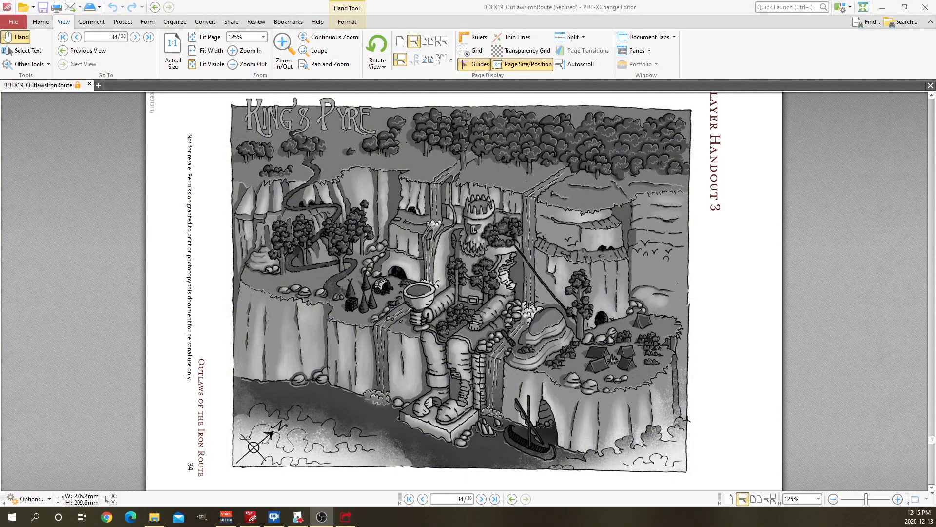
mouse_move(532, 450)
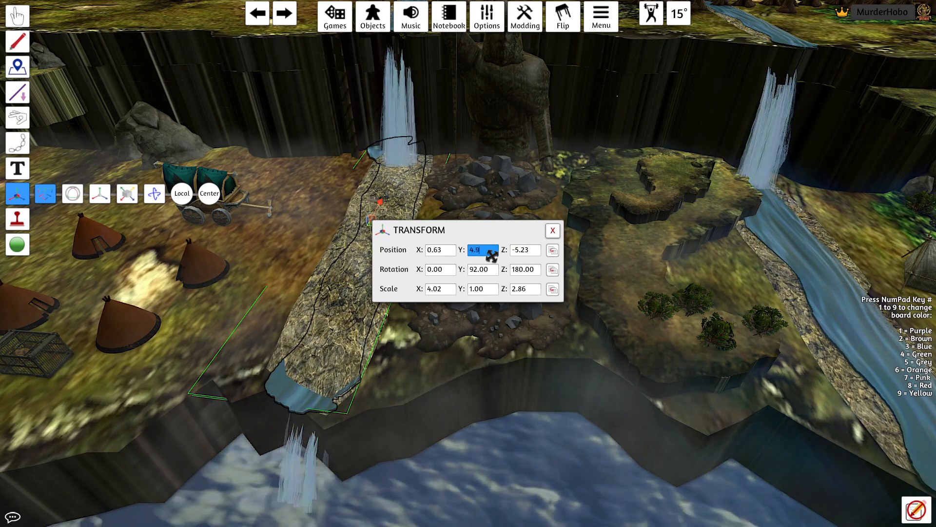
Step: Enter 5.00 as the rocky ledge's Position Y height in the Transform gizmo
type("5.00")
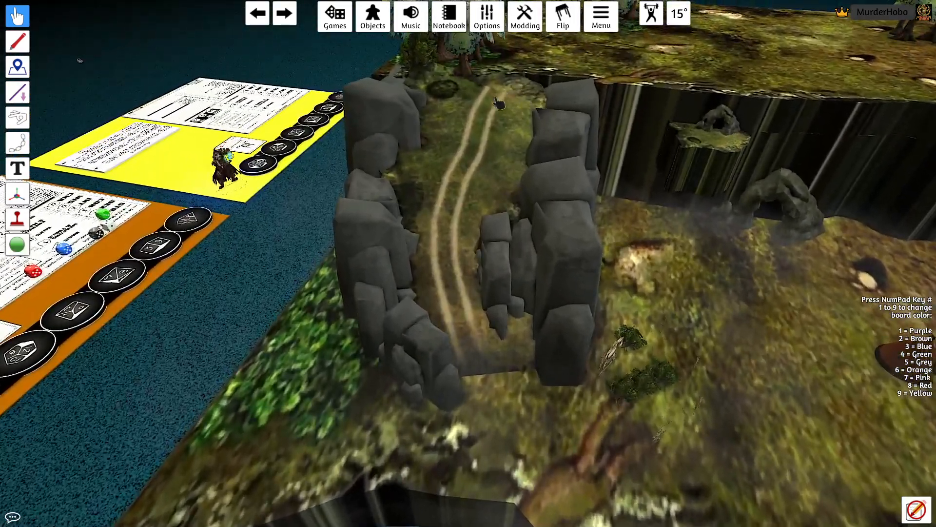
left_click_drag(496, 102, 462, 302)
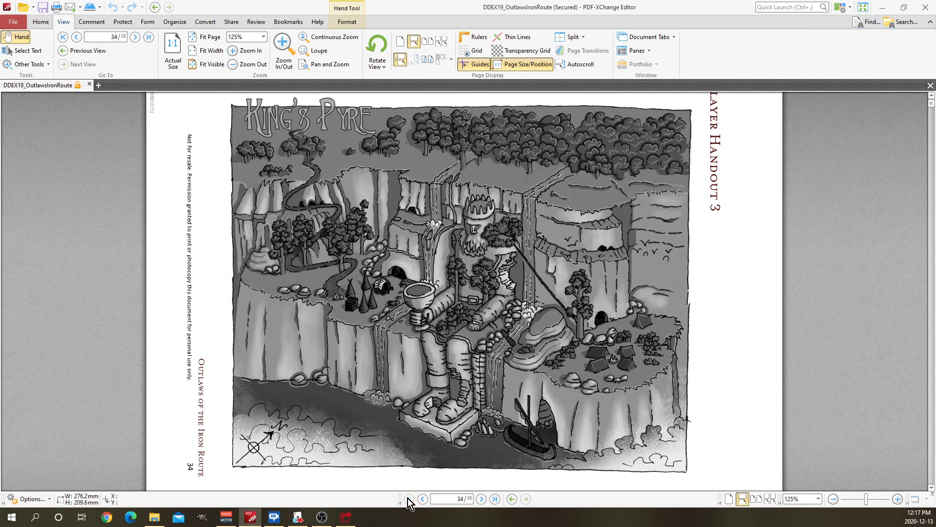
Step: Jump back to page 1 showing the Outlaws of the Iron Route cover and credits
left_click(377, 49)
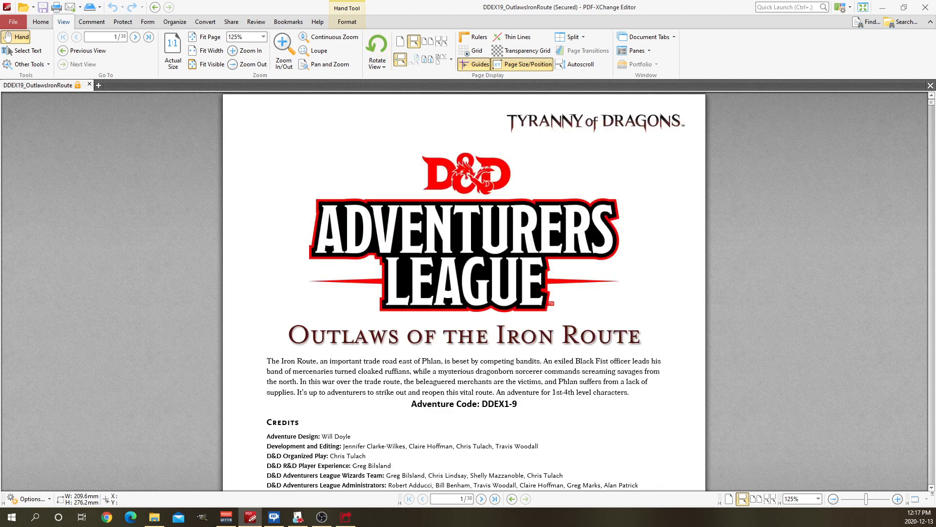
scroll("down", 3)
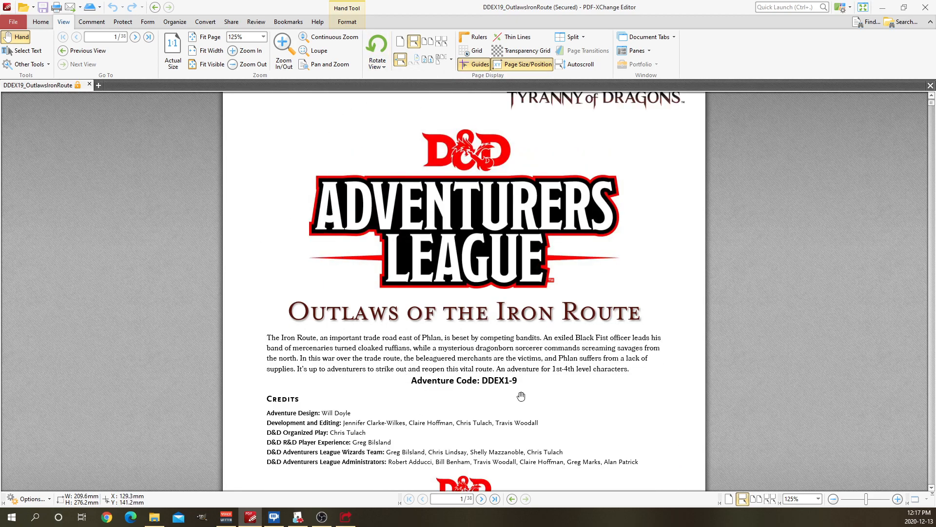
mouse_move(445, 235)
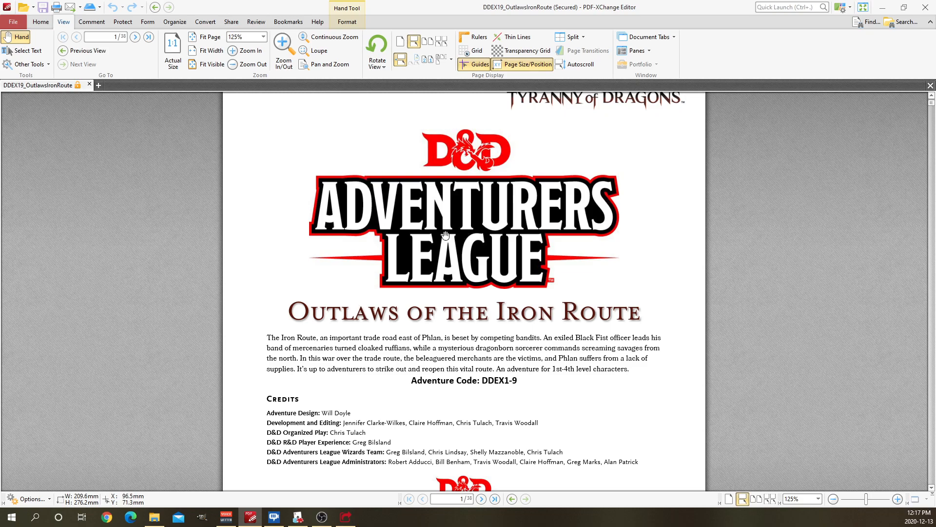